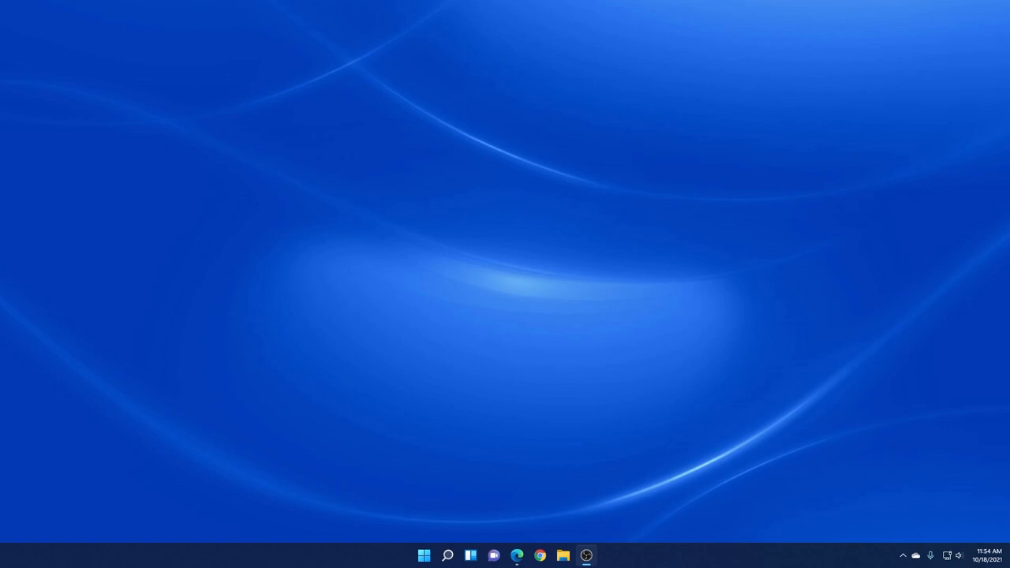
Launch Edge and search Google for "Blizzard Entertainment" to reach the Blizzard site
click(530, 552)
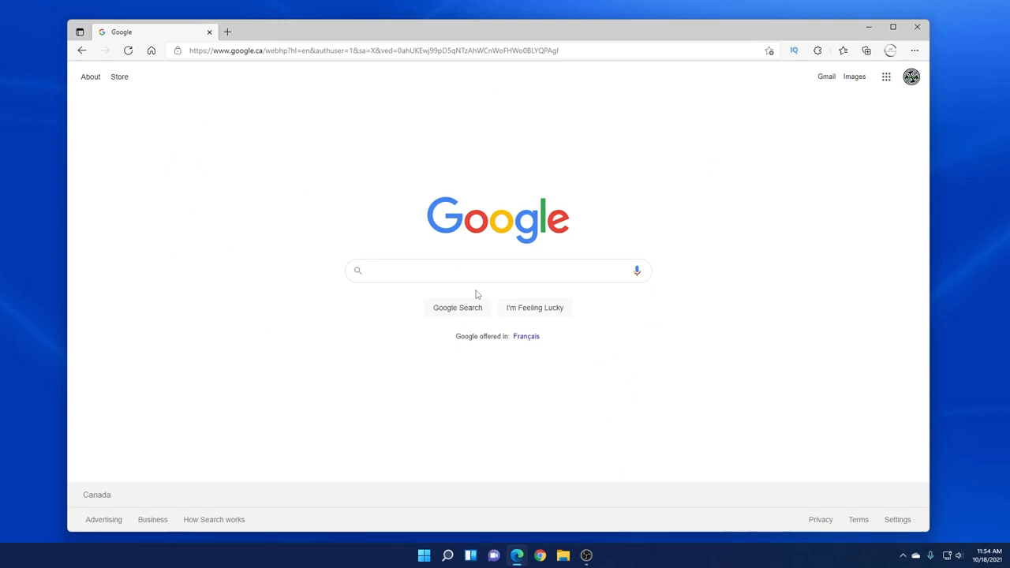
text(Blizzard Entertainment)
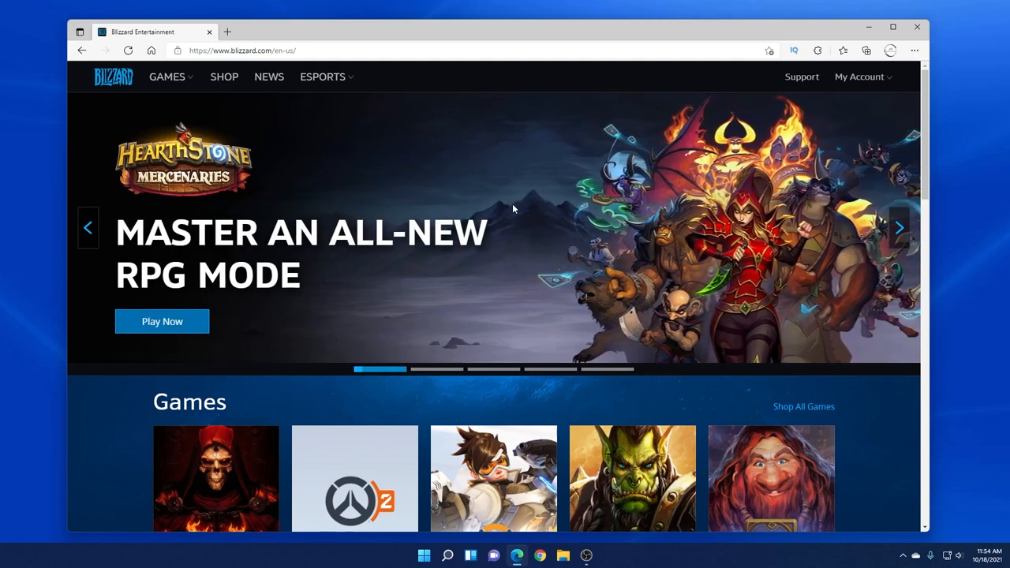
From the Games menu, go to the Battle.net App page and download it for Windows
click(167, 76)
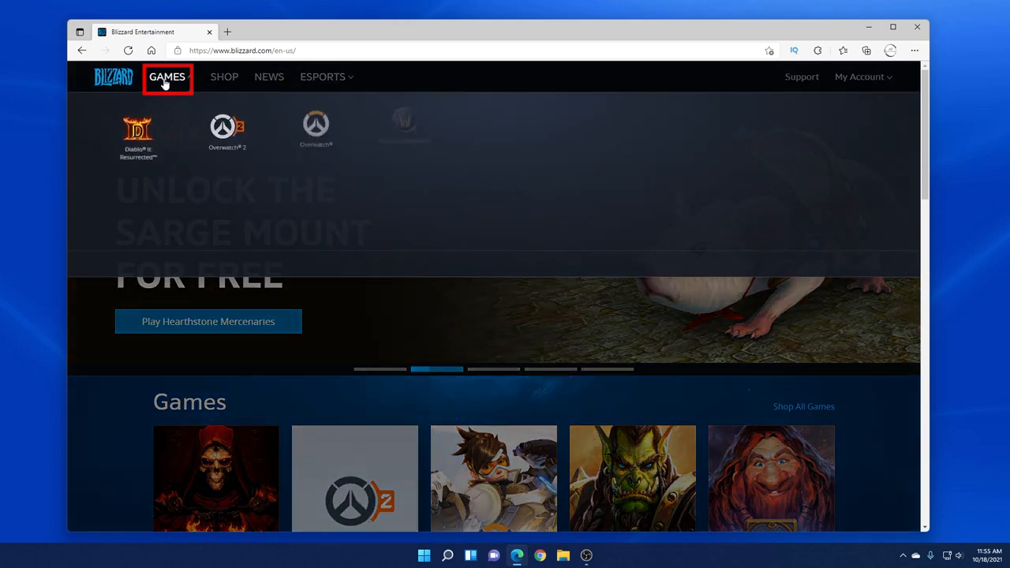
click(165, 76)
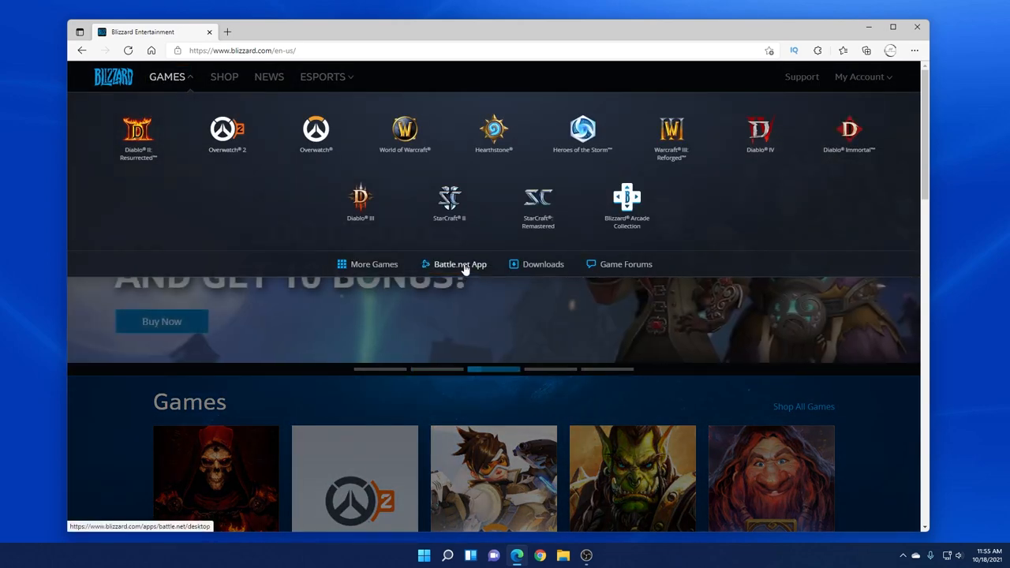
click(459, 263)
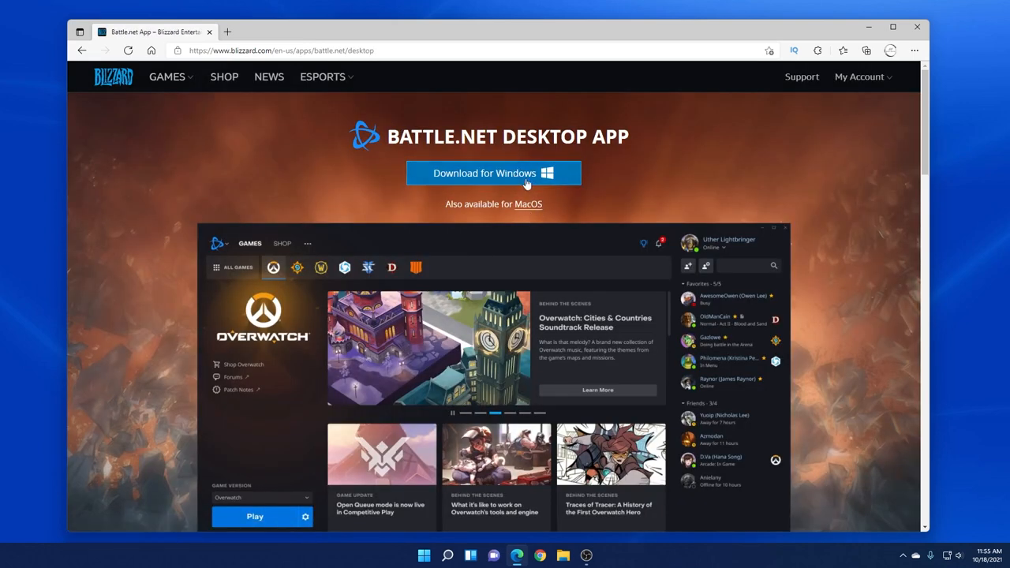
click(494, 172)
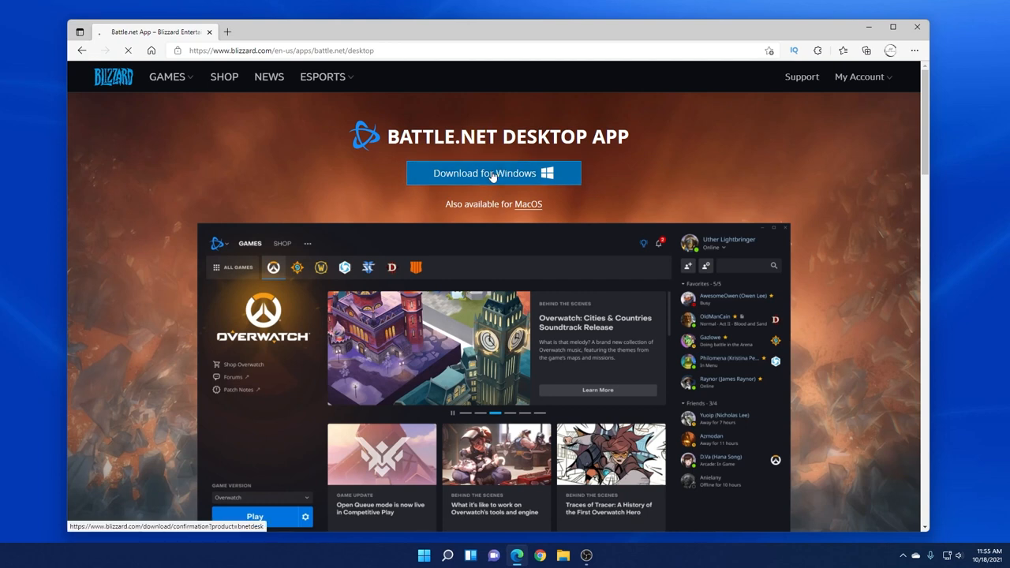
click(494, 172)
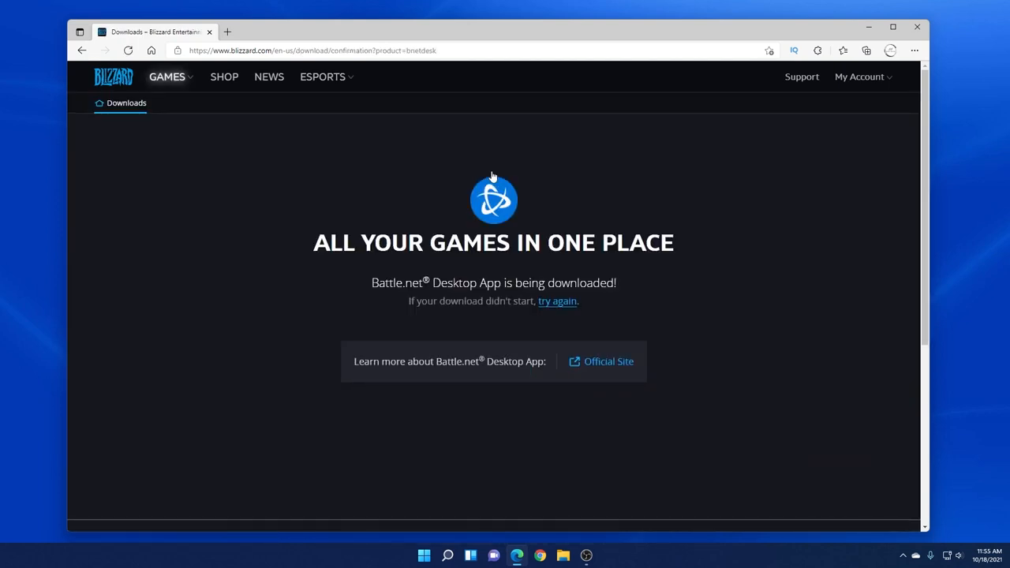
click(866, 51)
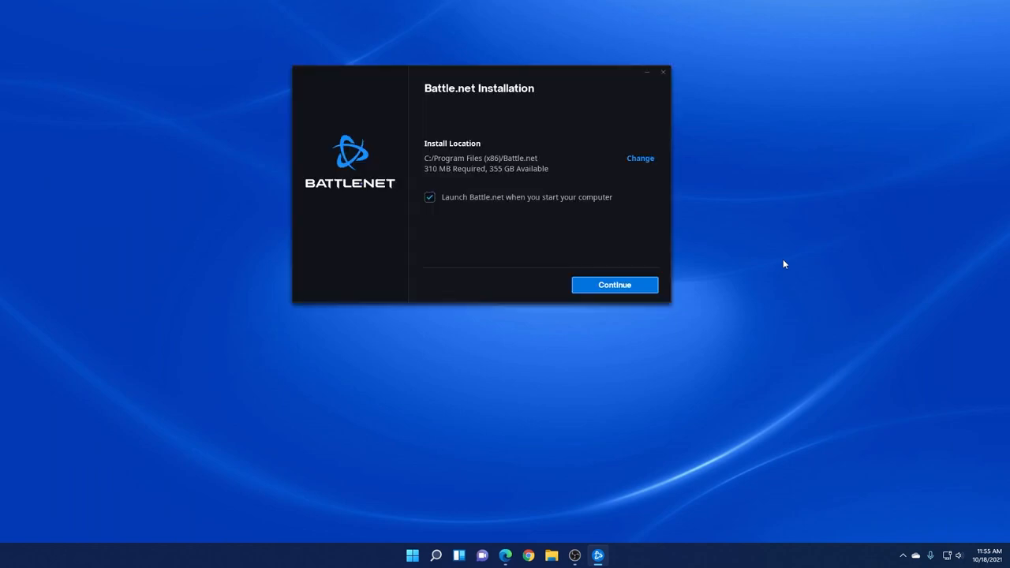
mouse_move(433, 171)
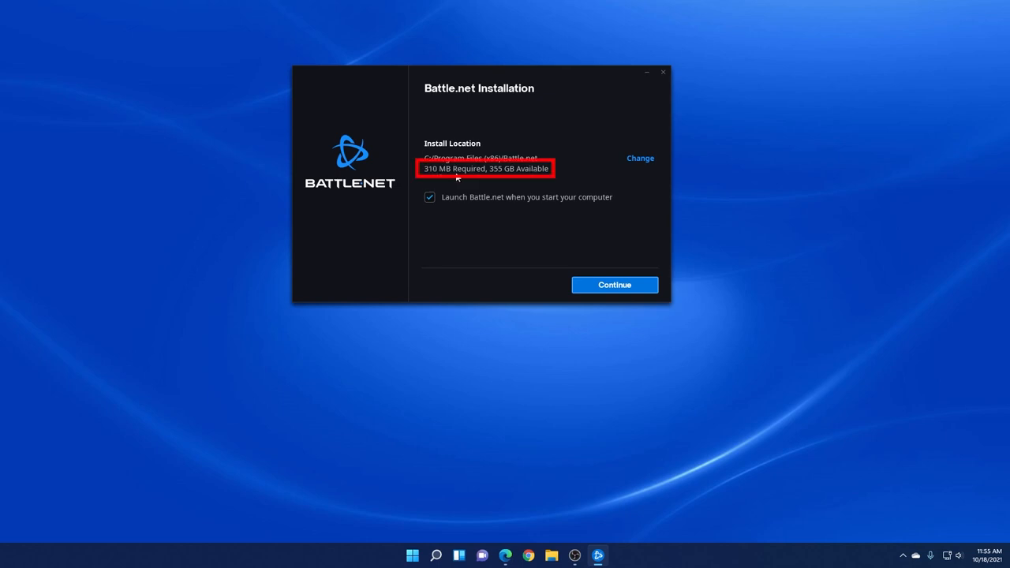
mouse_move(611, 180)
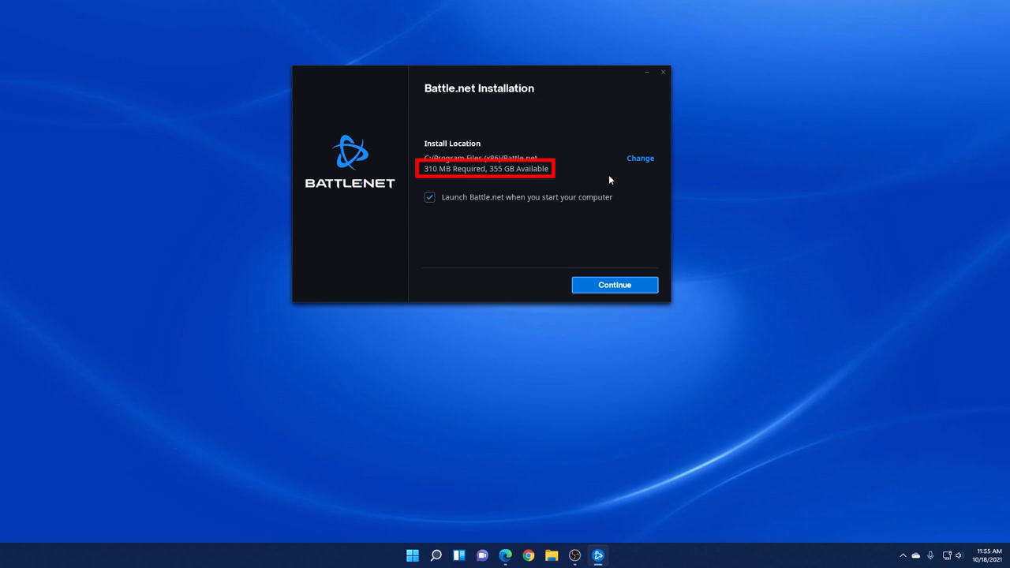
mouse_move(641, 161)
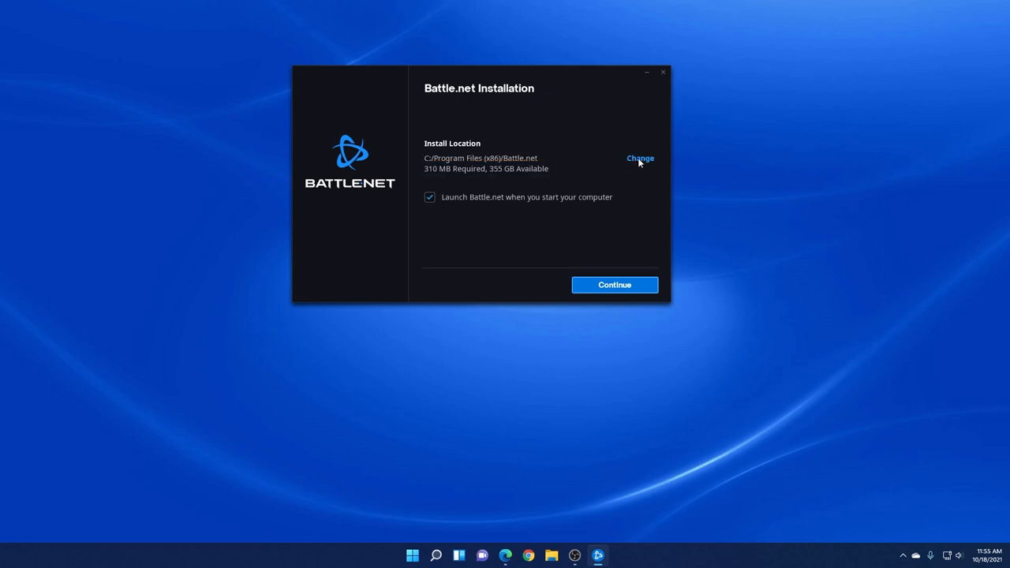
Browse install folders, keep the default Program Files location, and install Battle.net
click(640, 157)
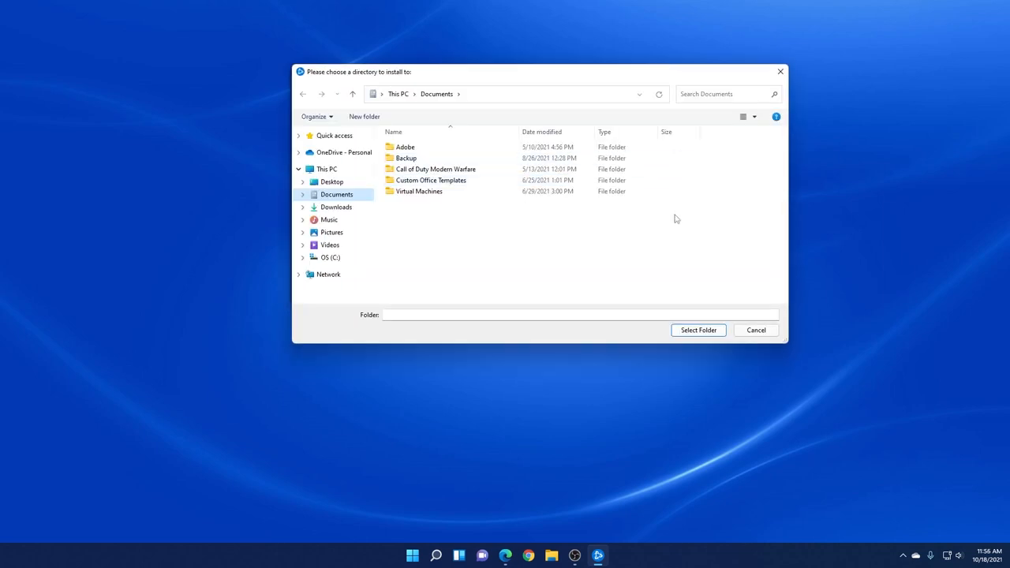
mouse_move(337, 261)
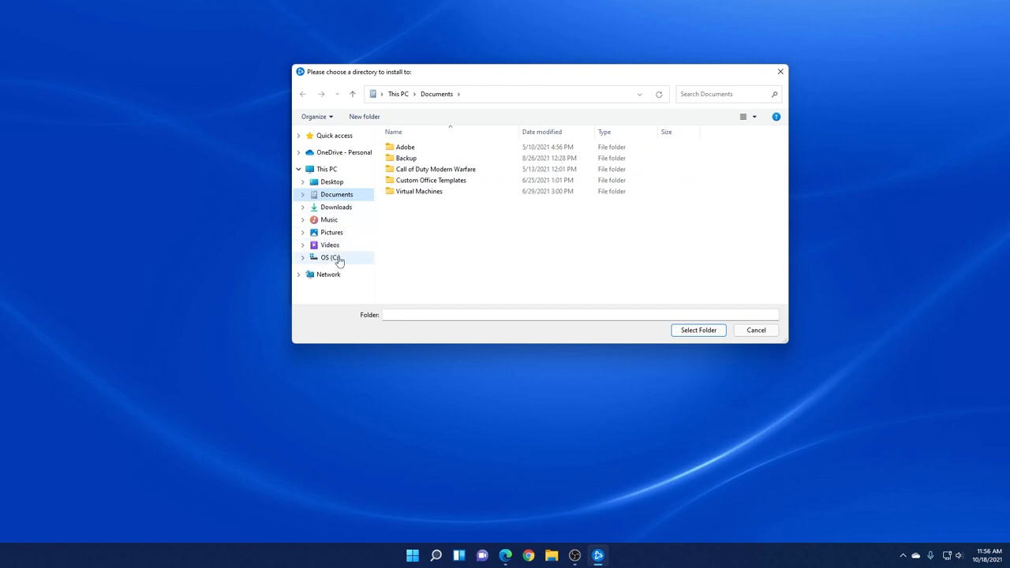
double_click(327, 257)
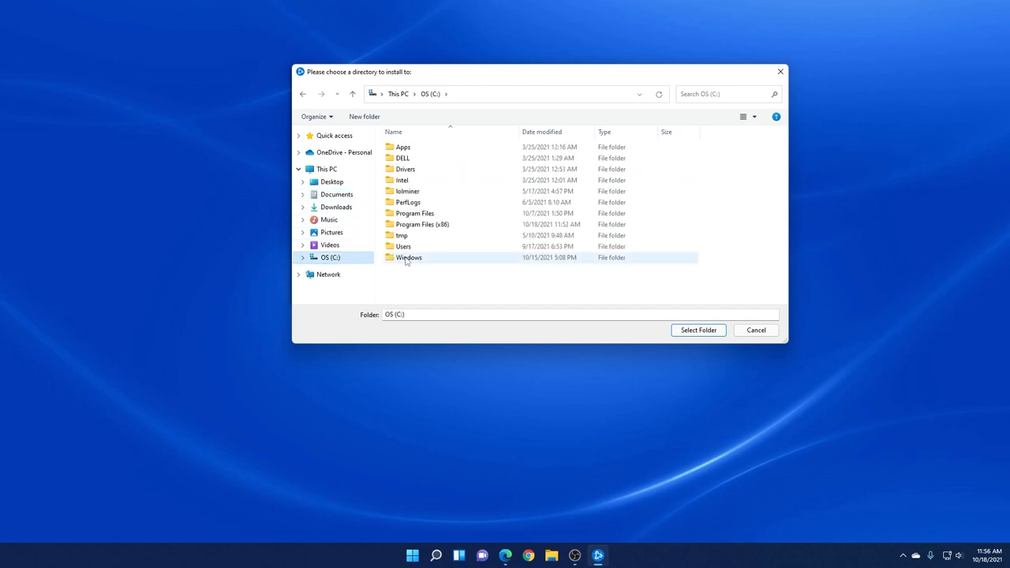
click(697, 329)
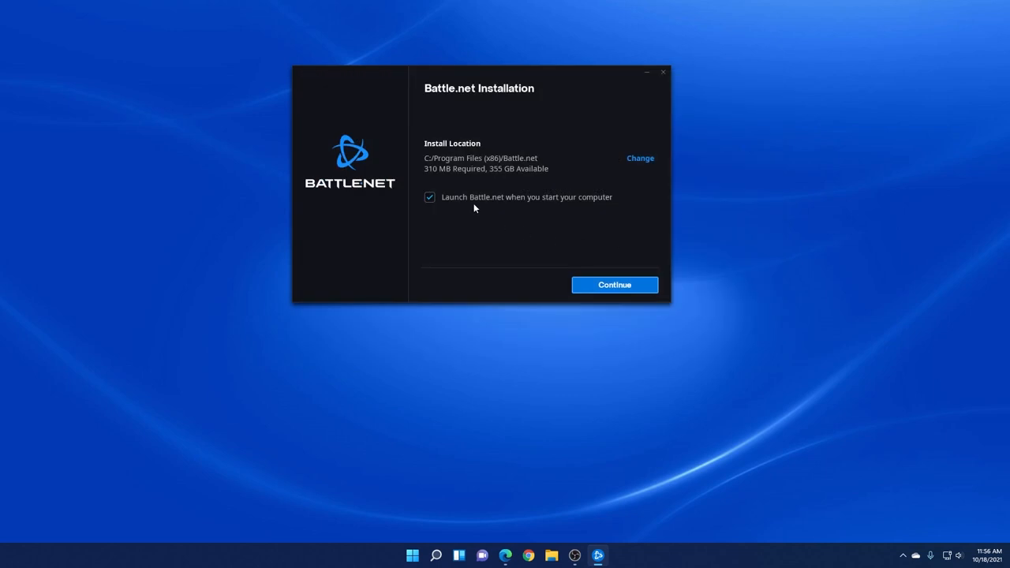
mouse_move(565, 186)
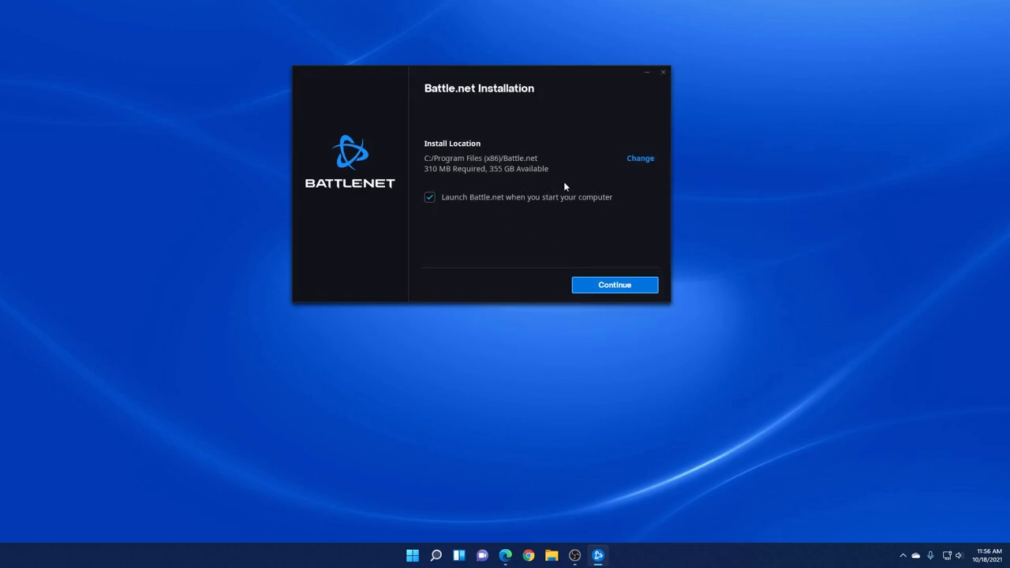
mouse_move(492, 209)
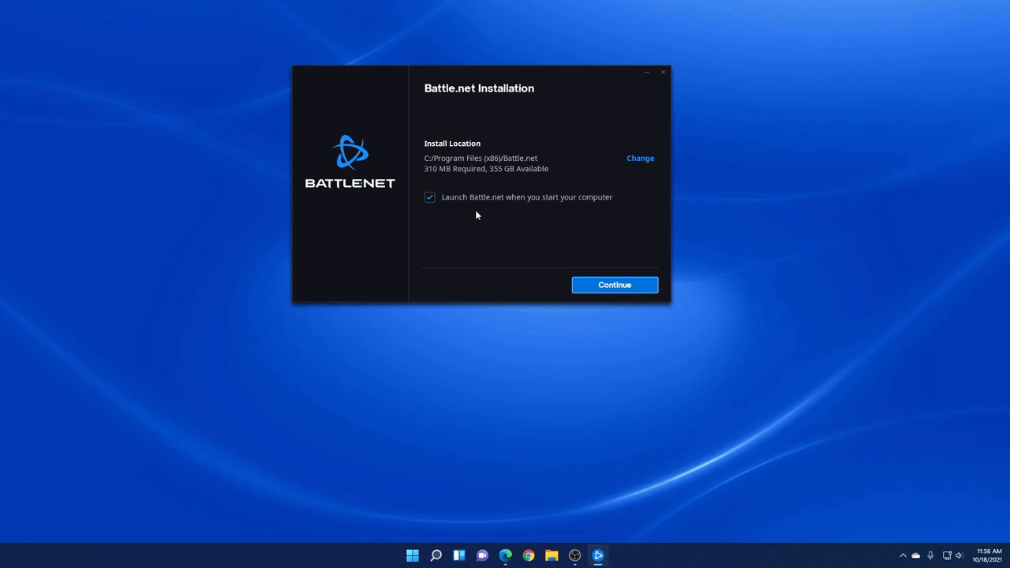
click(614, 284)
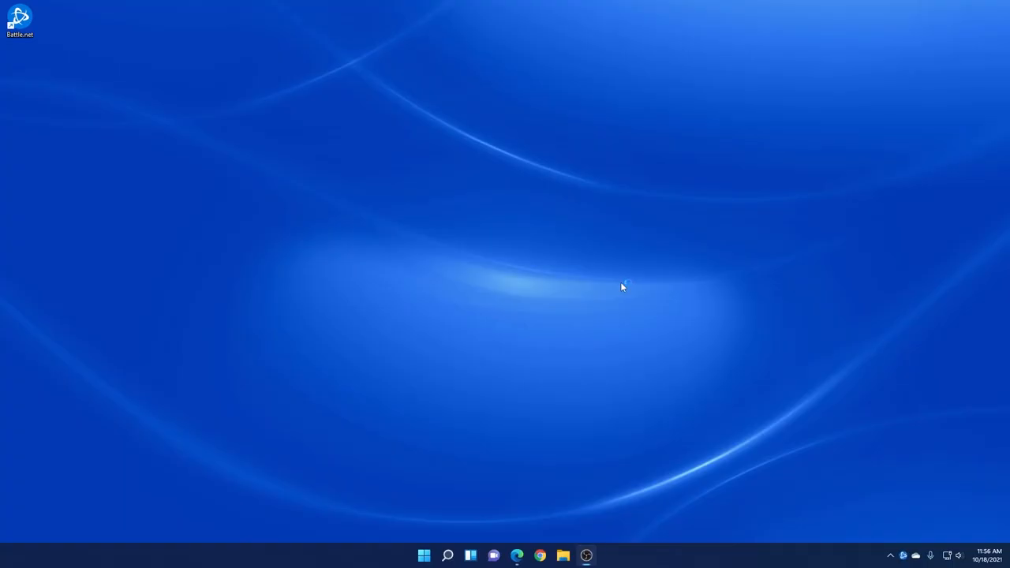
Launch Battle.net from the desktop and sign in via Google, accepting the new account confirmation
double_click(22, 22)
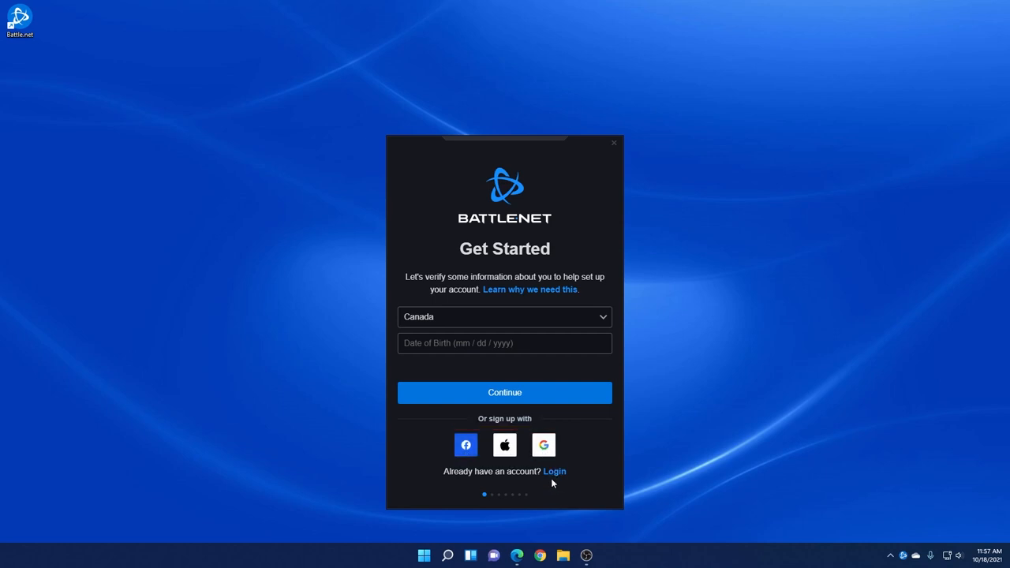
click(552, 470)
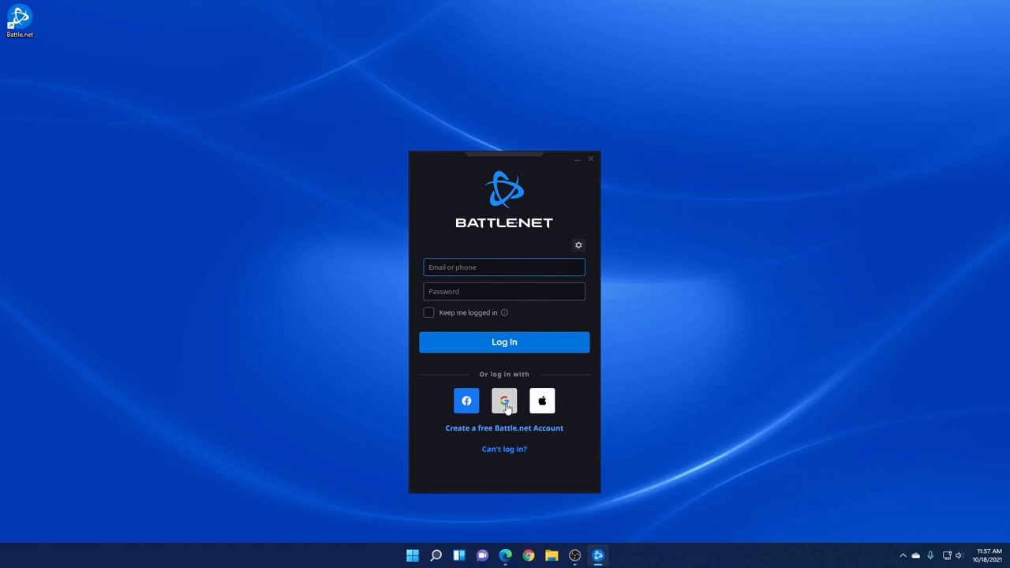
click(503, 401)
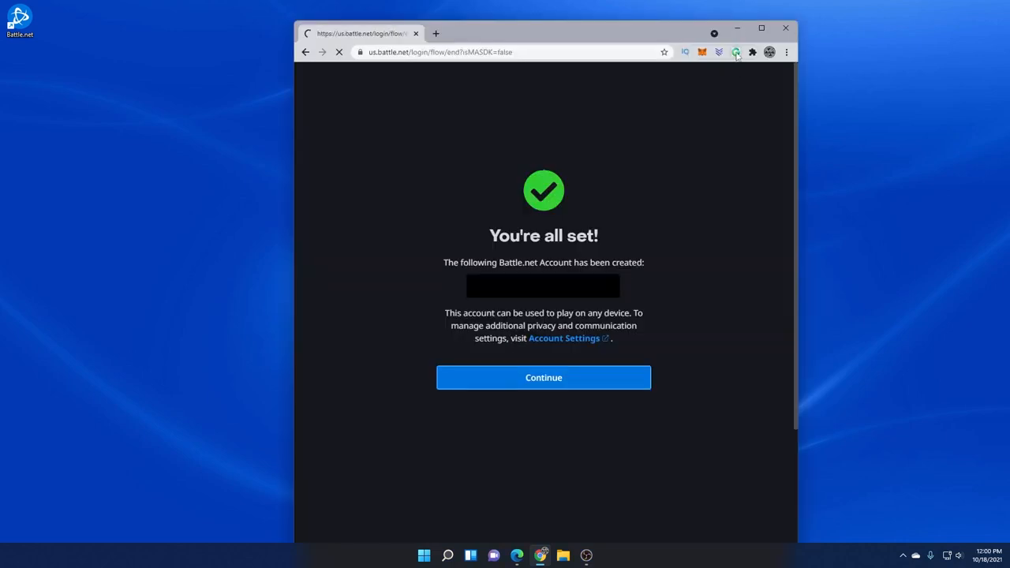
click(542, 377)
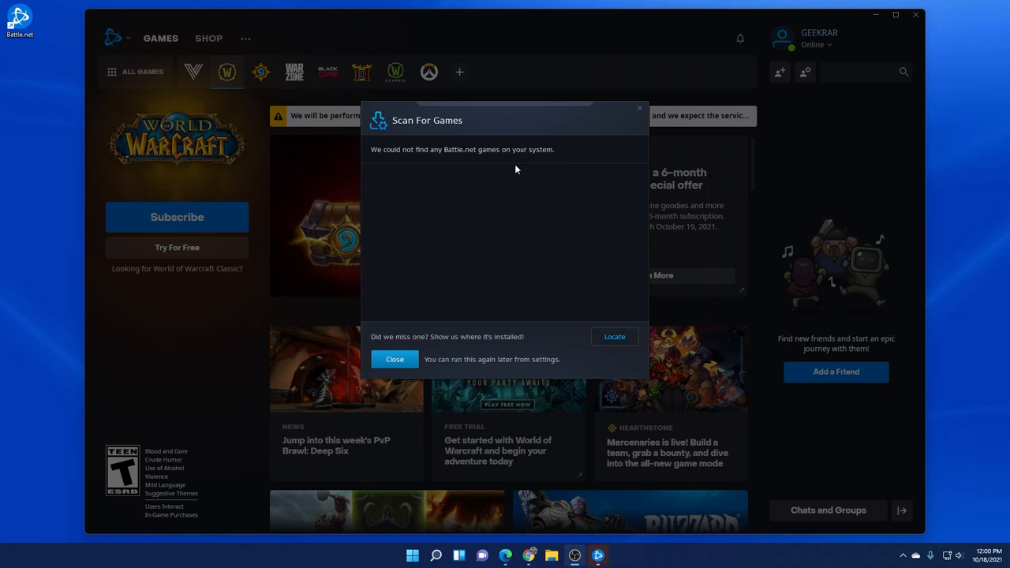
Dismiss the empty Scan For Games result and the Welcome to Battle.net message
click(395, 360)
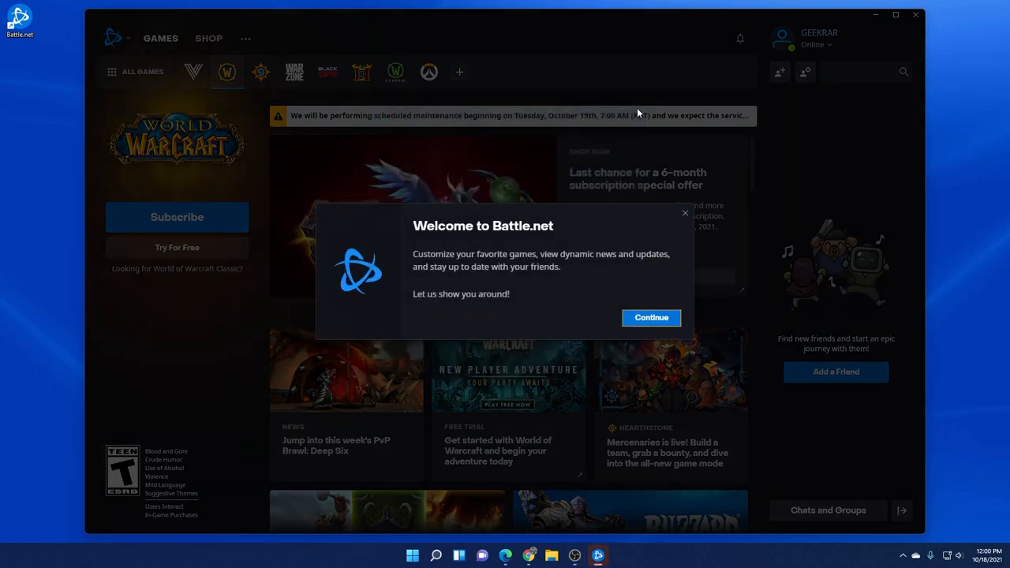
mouse_move(644, 251)
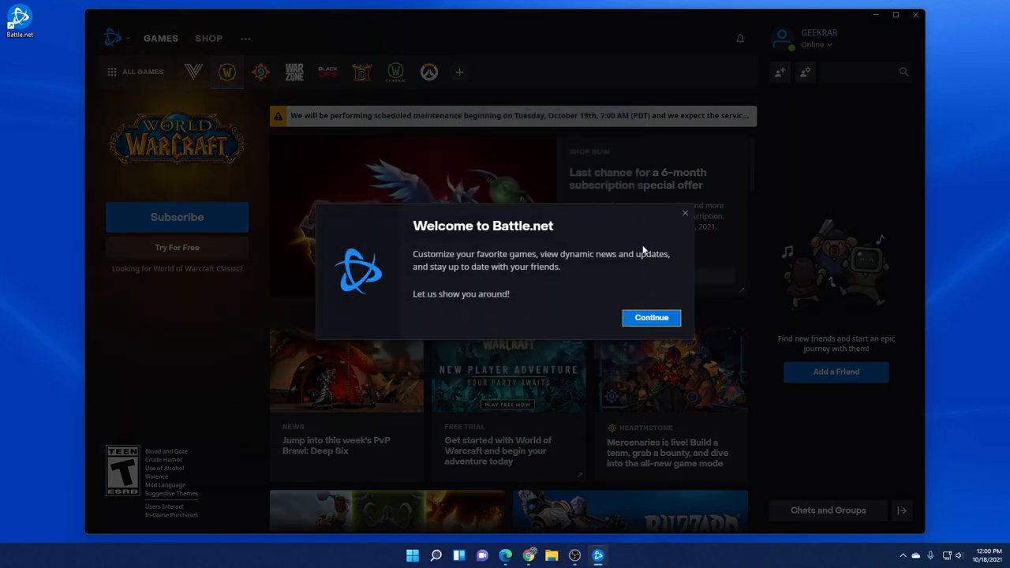
click(650, 319)
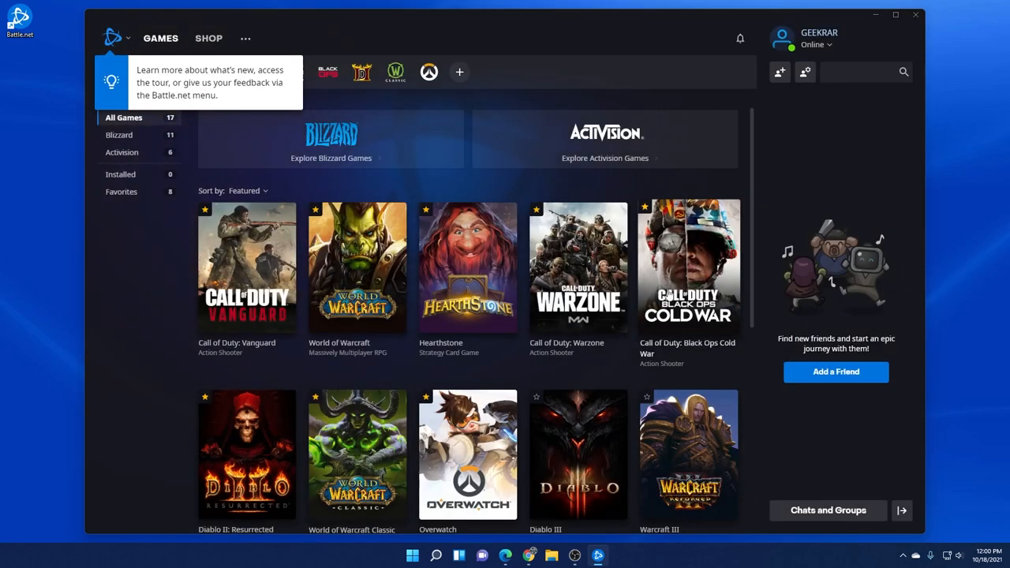
mouse_move(464, 73)
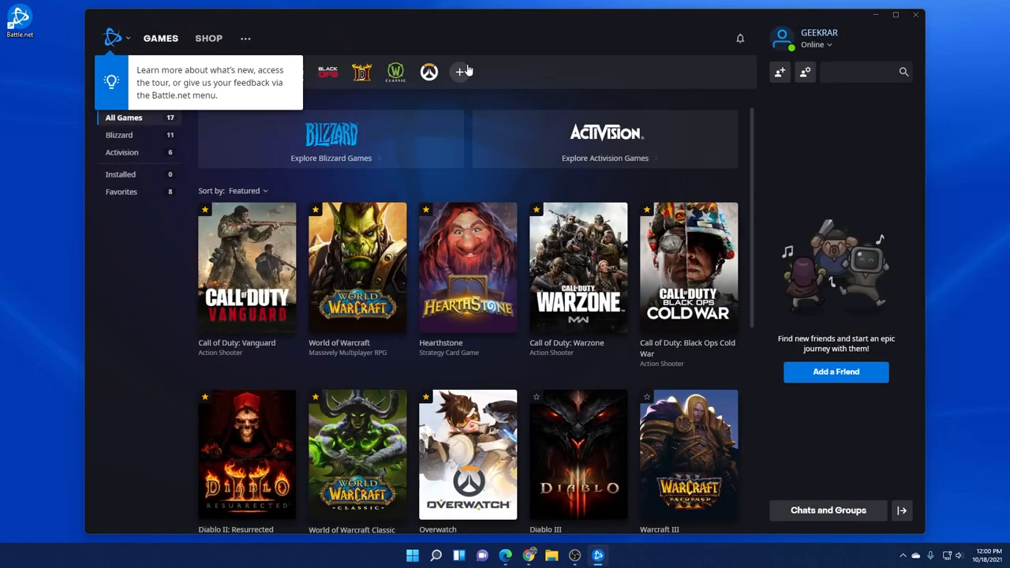
mouse_move(524, 56)
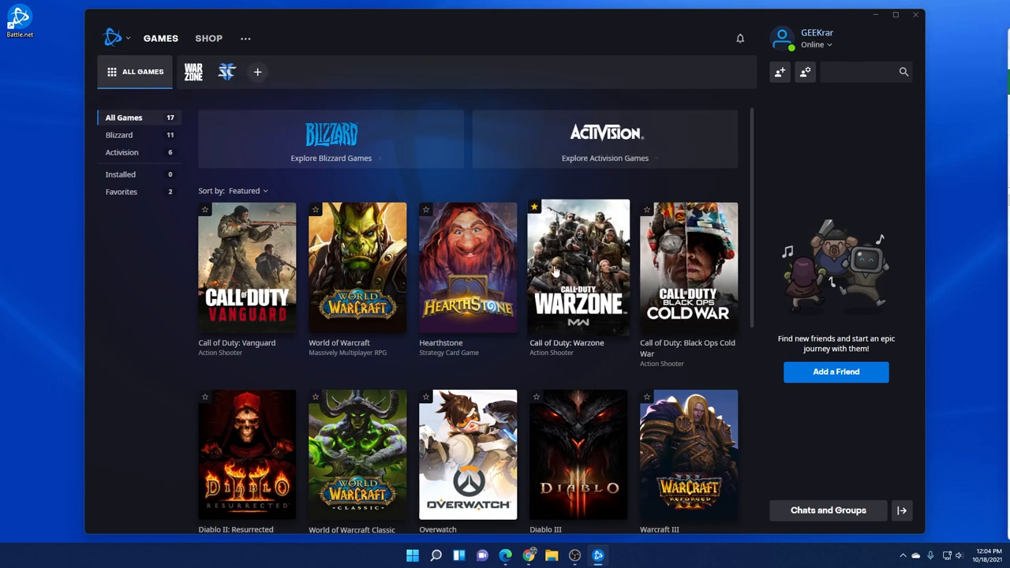
Go to the Call of Duty: Warzone page and bring up its installation options (89.80 GB required)
click(577, 268)
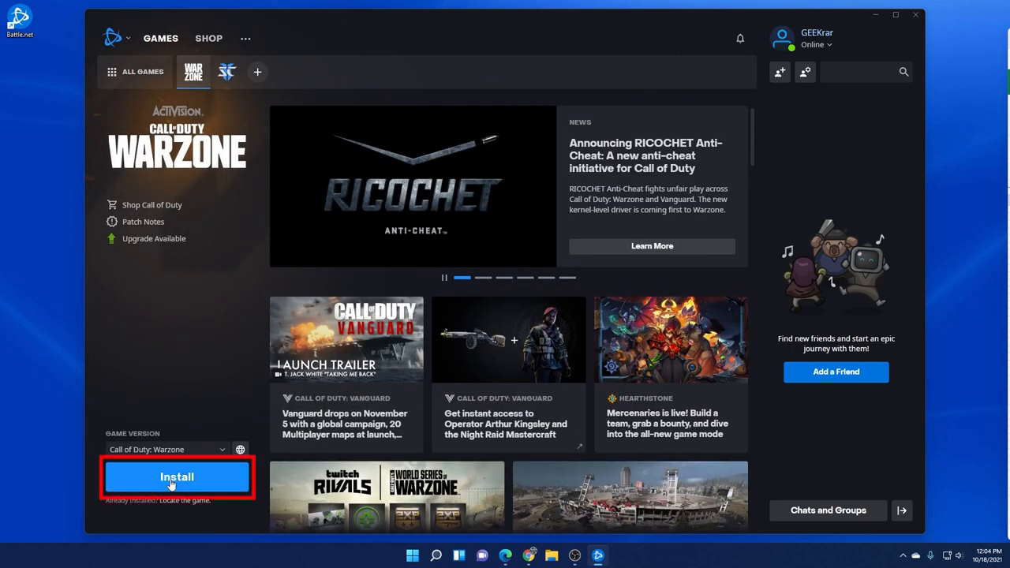
click(177, 477)
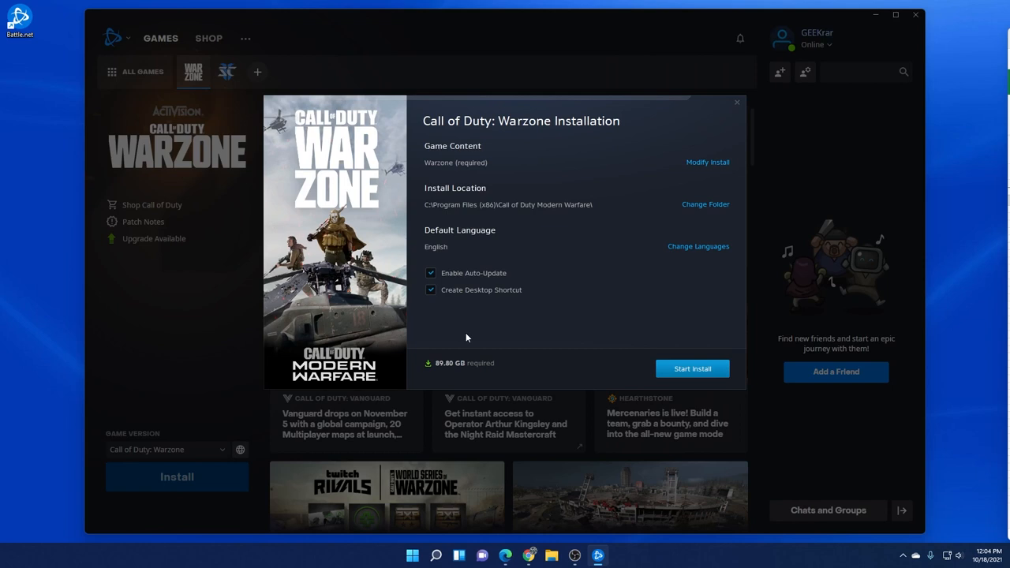
mouse_move(563, 180)
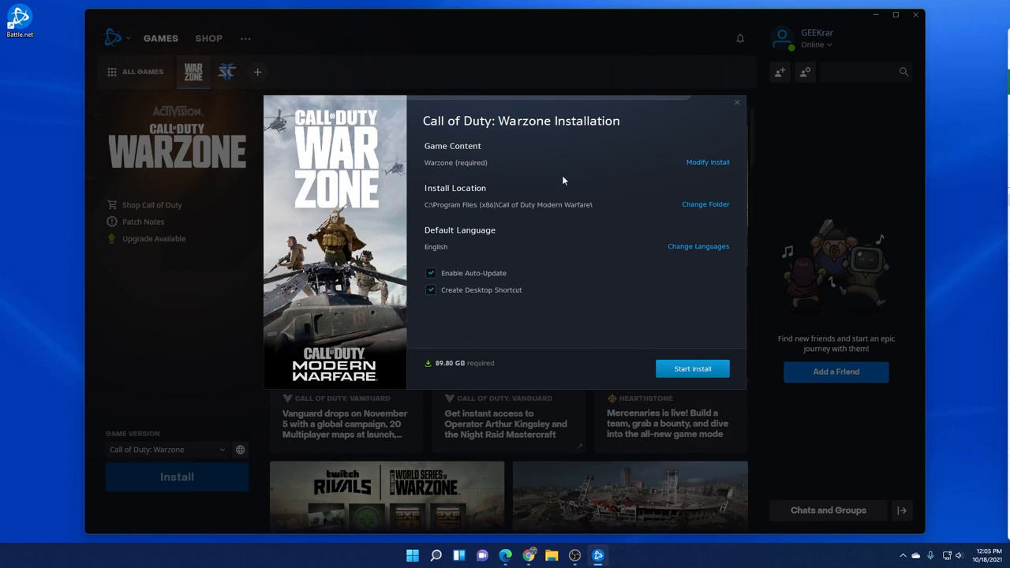
mouse_move(510, 197)
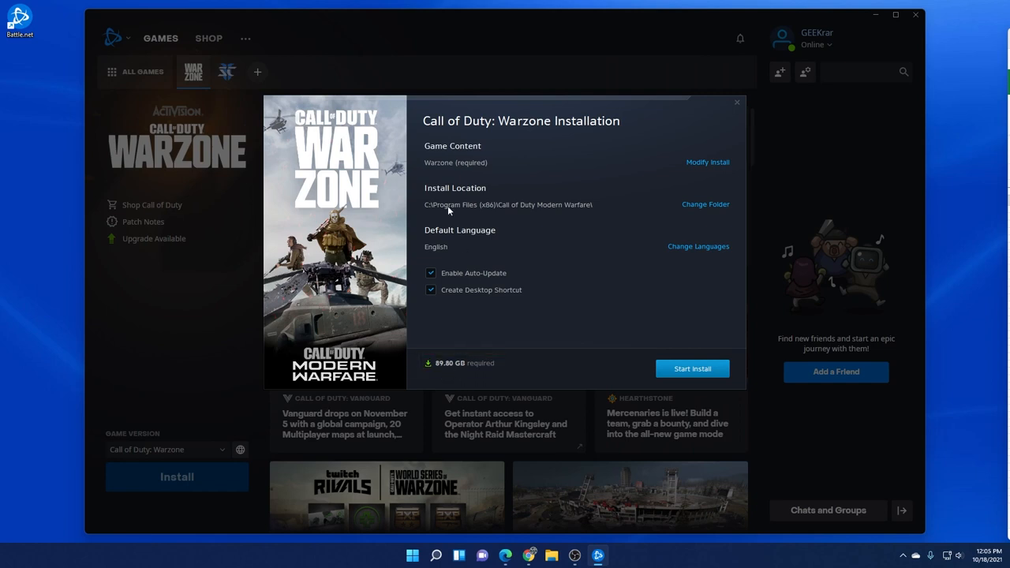
mouse_move(464, 213)
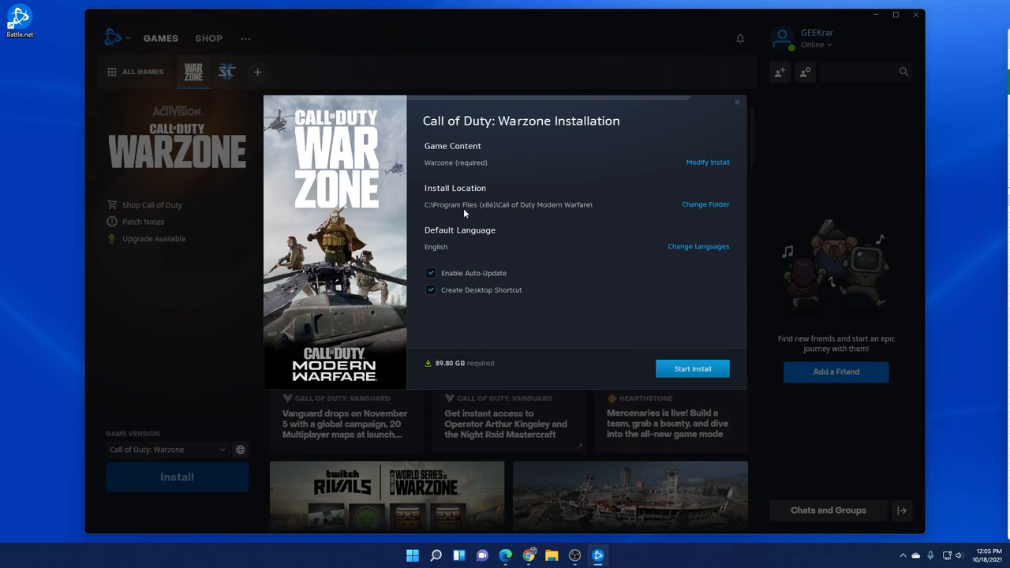
mouse_move(435, 215)
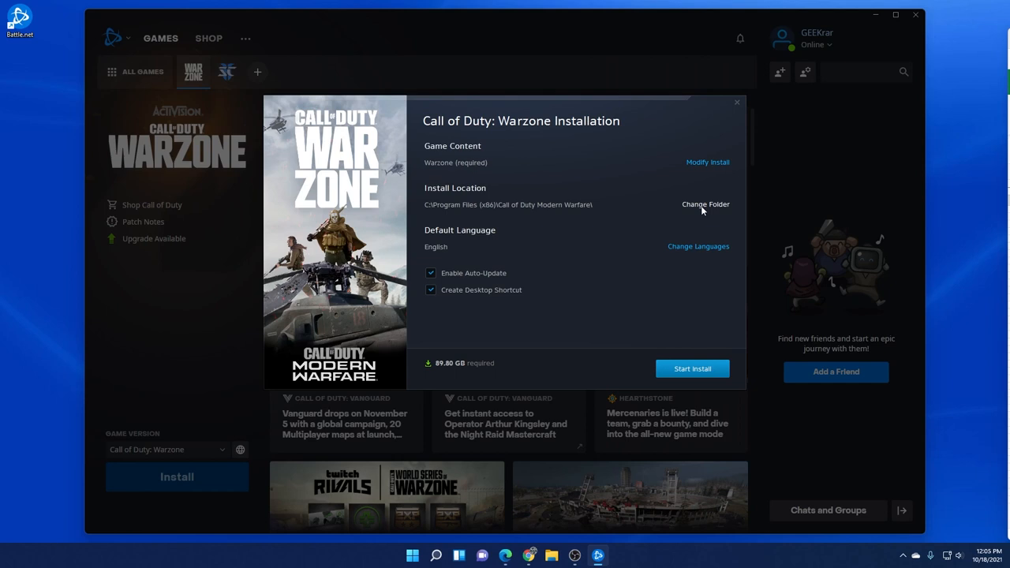
click(707, 206)
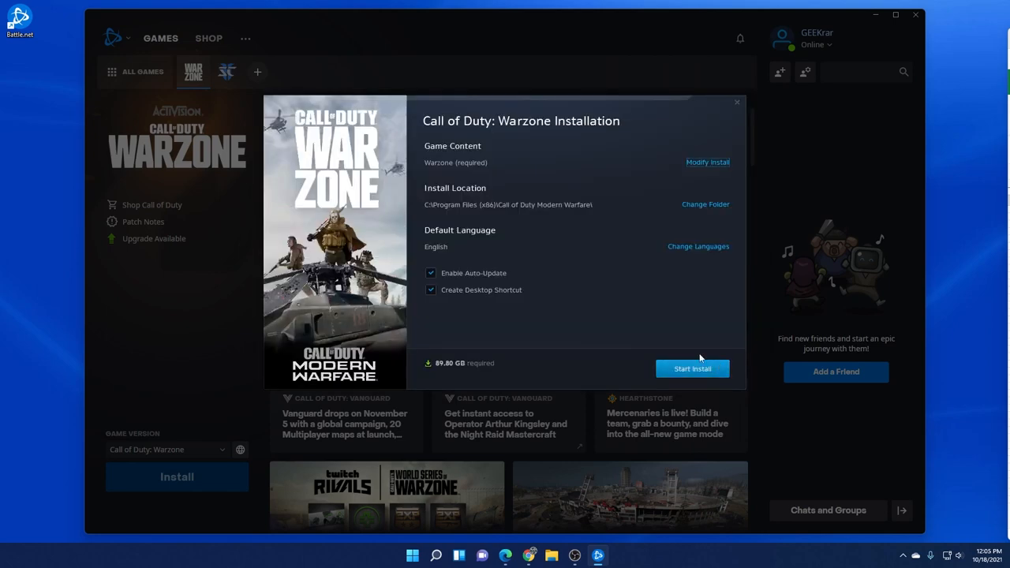
mouse_move(519, 254)
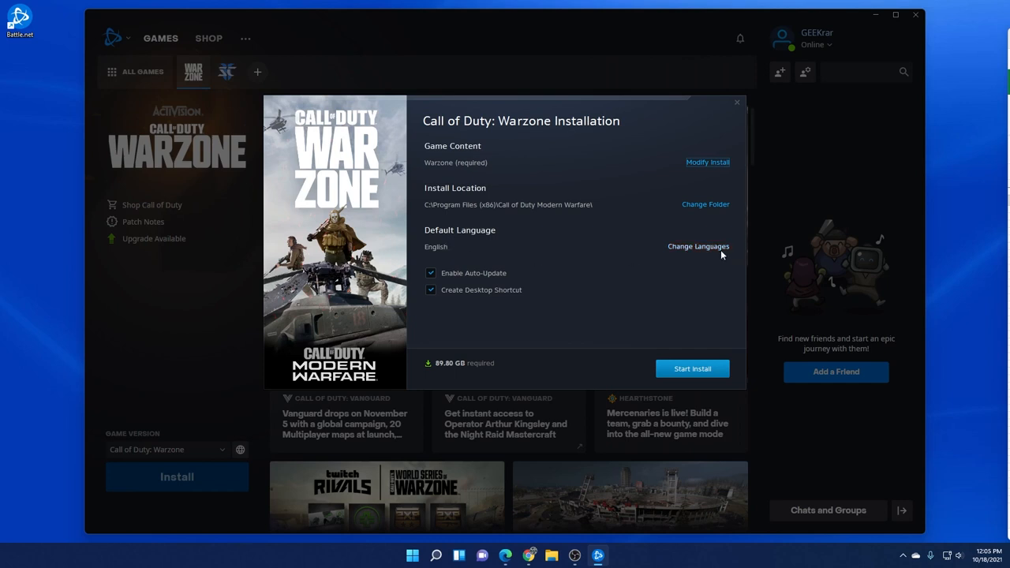
Review install languages, keep English, and start the Warzone installation
click(697, 246)
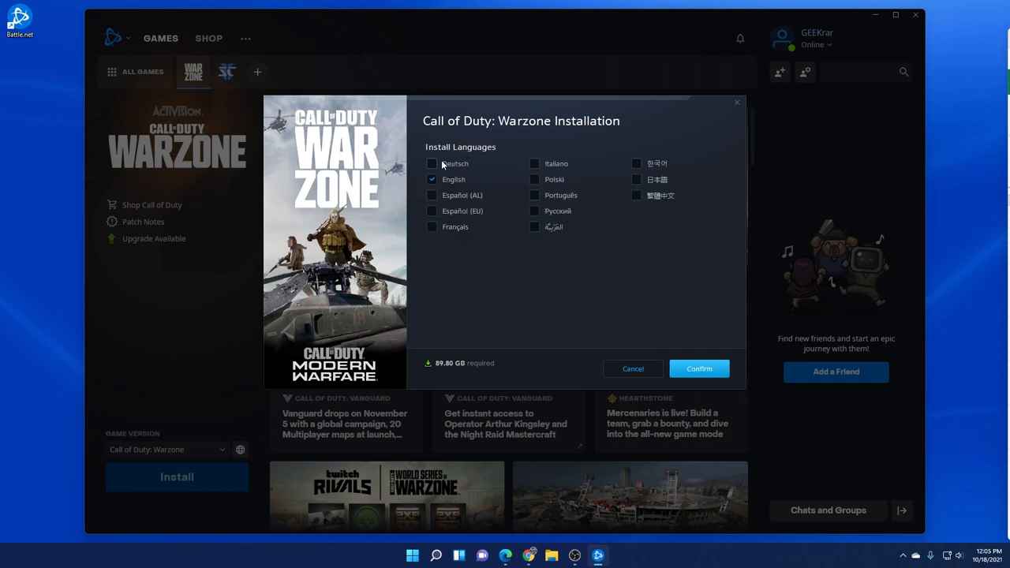
click(699, 369)
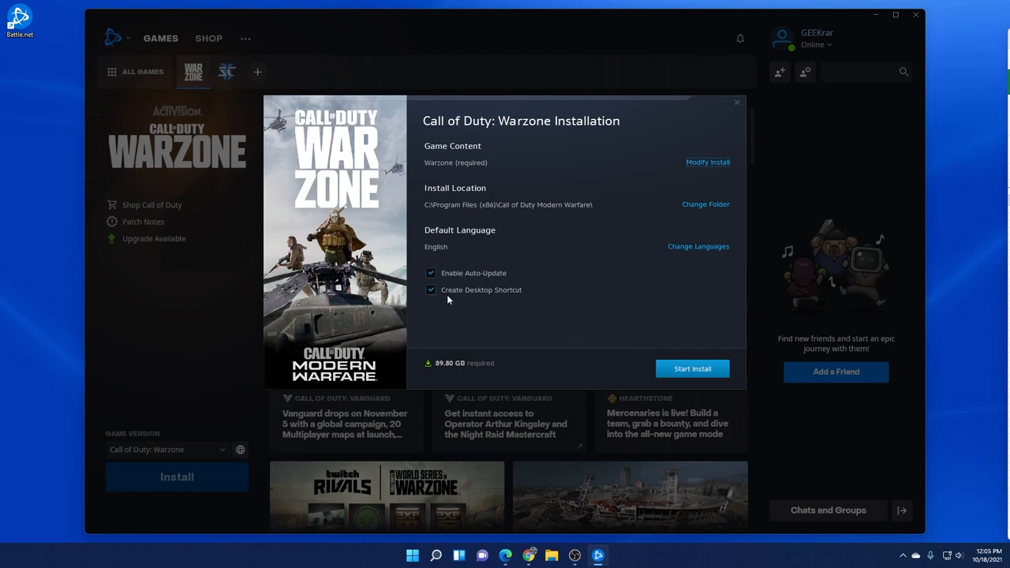
mouse_move(638, 309)
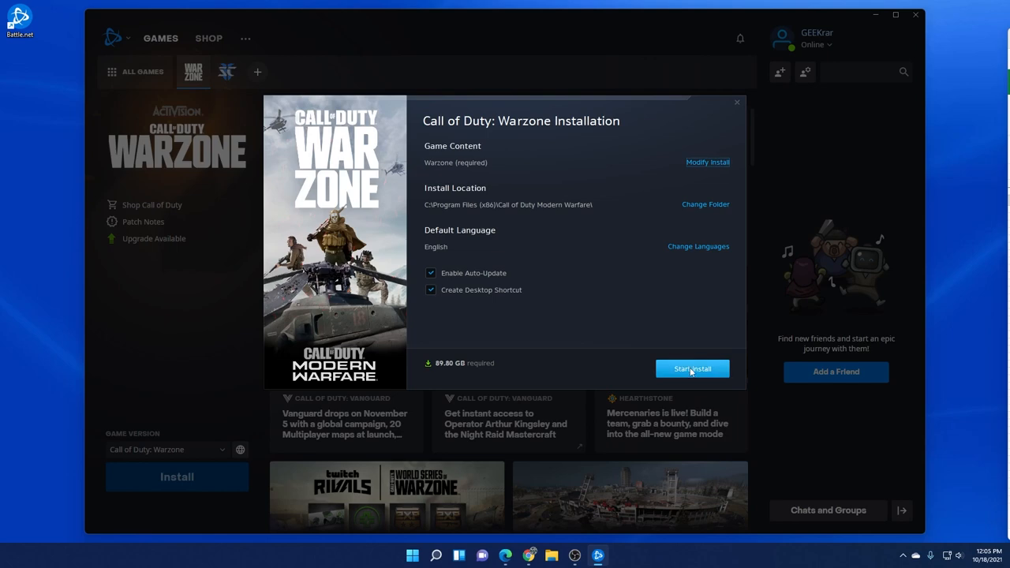
click(691, 369)
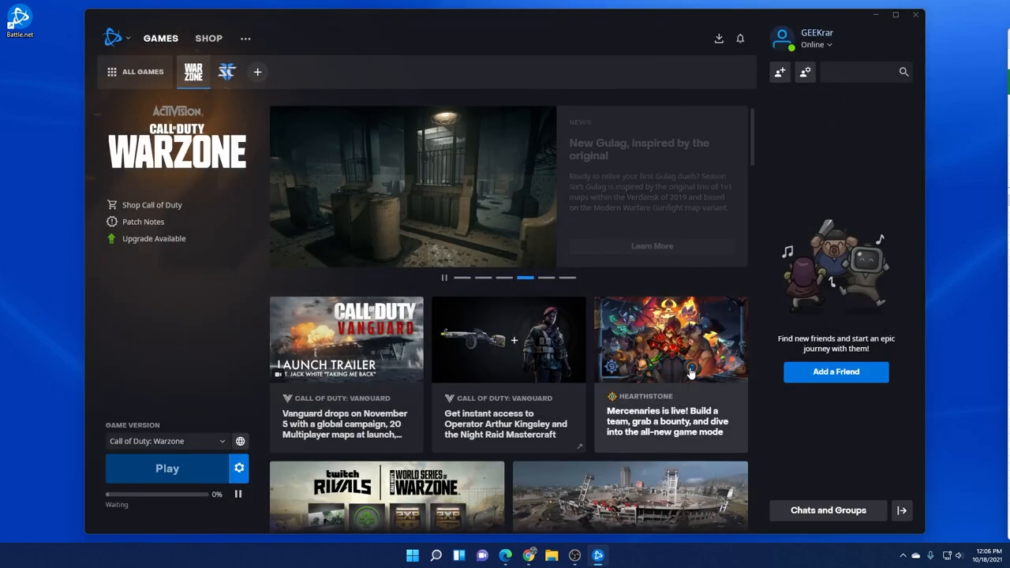
Wait for the Warzone download to finish until Play becomes available
click(167, 467)
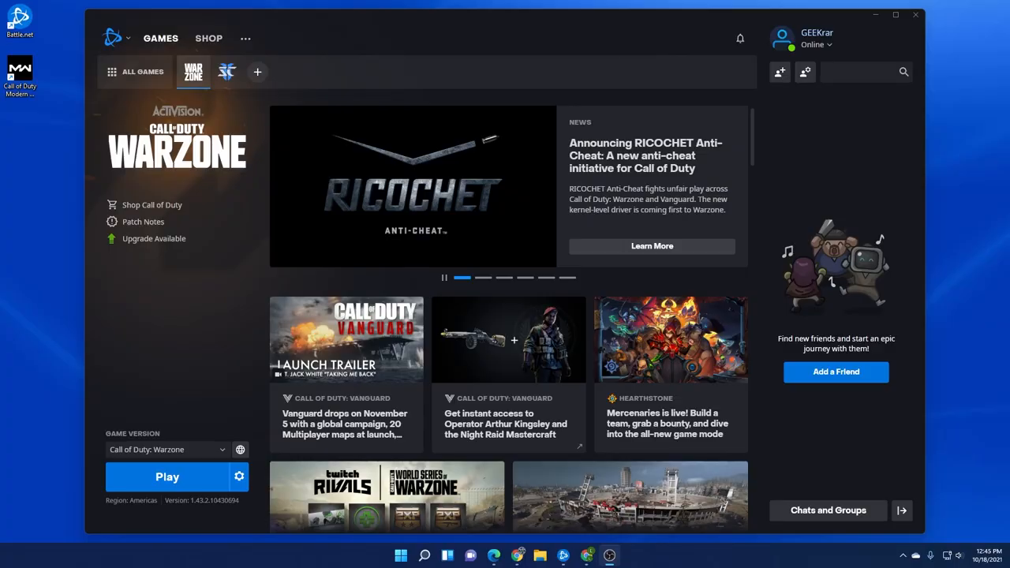
mouse_move(344, 193)
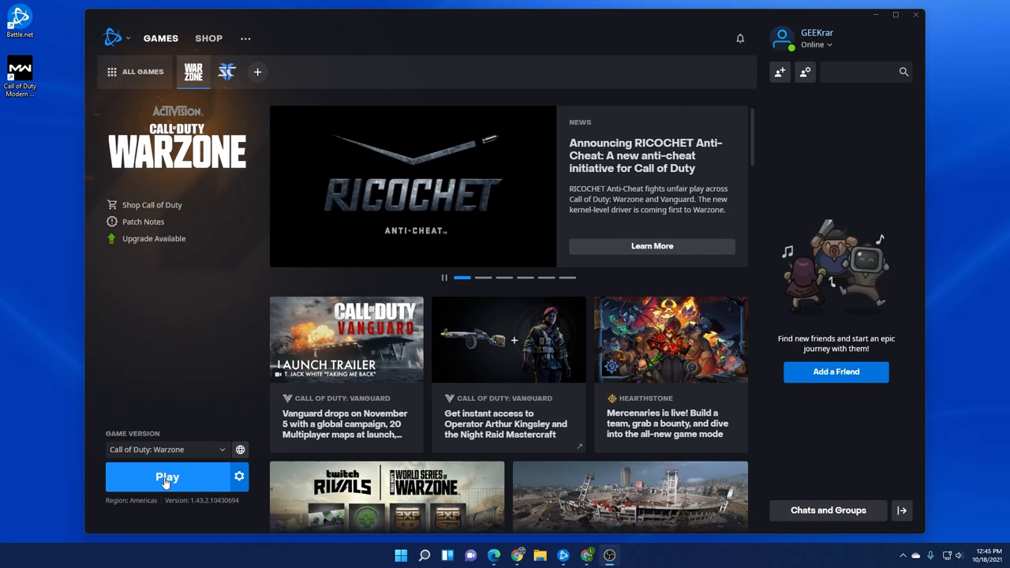
Launch Warzone from Play and enter it from the Call of Duty game menu
click(167, 477)
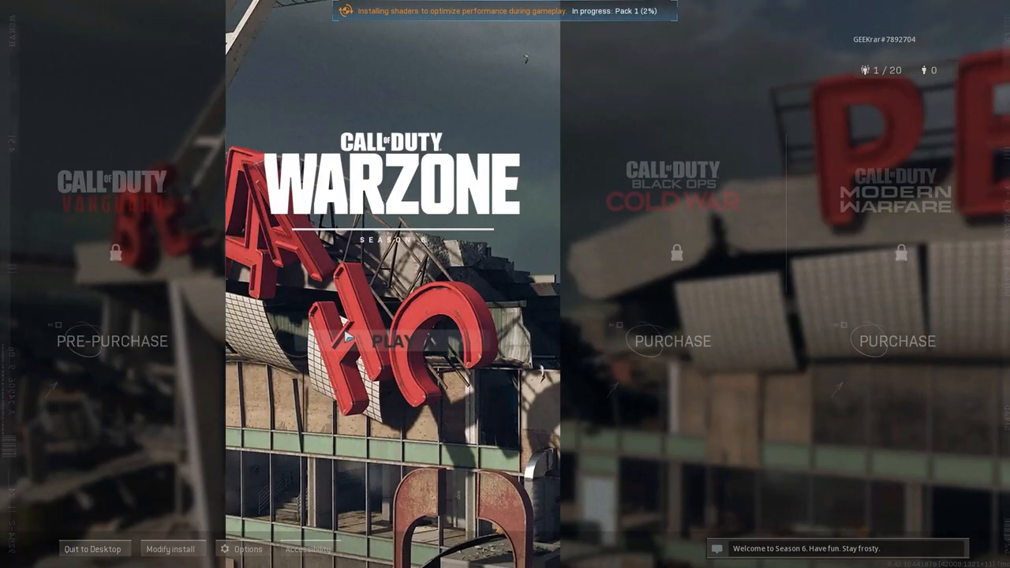
click(388, 341)
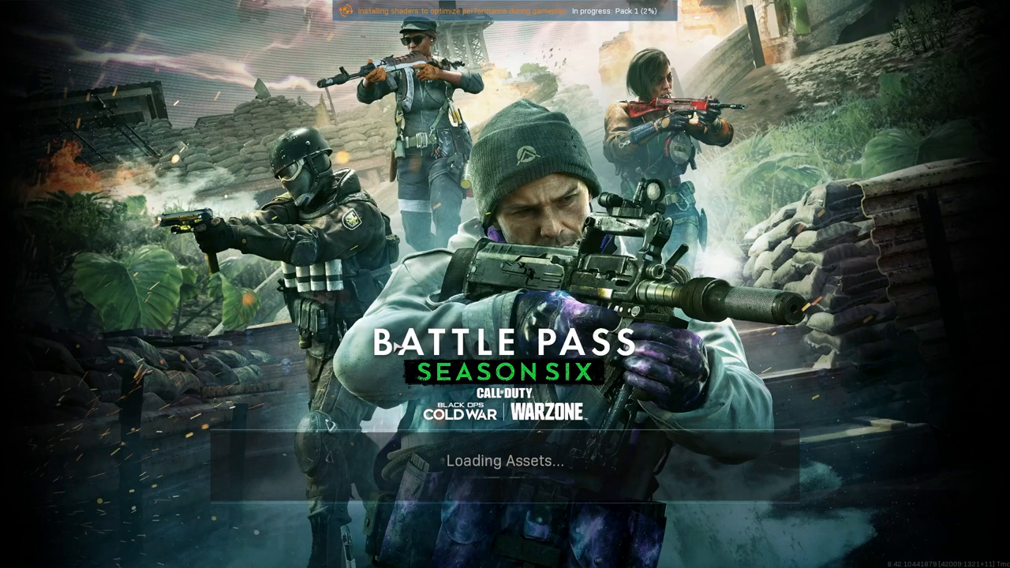